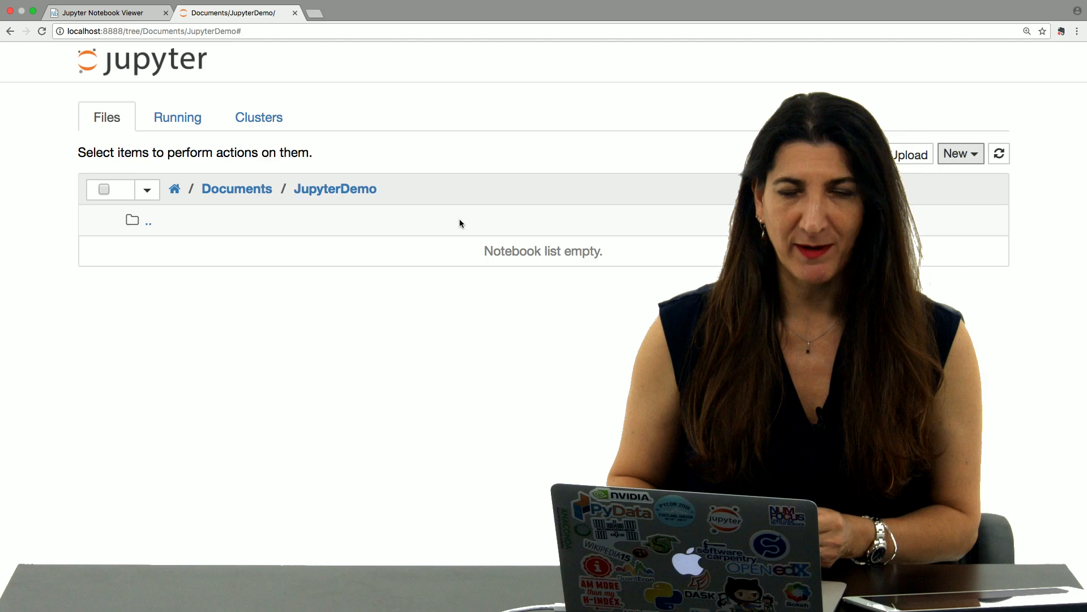
Create a new Python 3 notebook from the New menu in the JupyterDemo folder
left_click(961, 154)
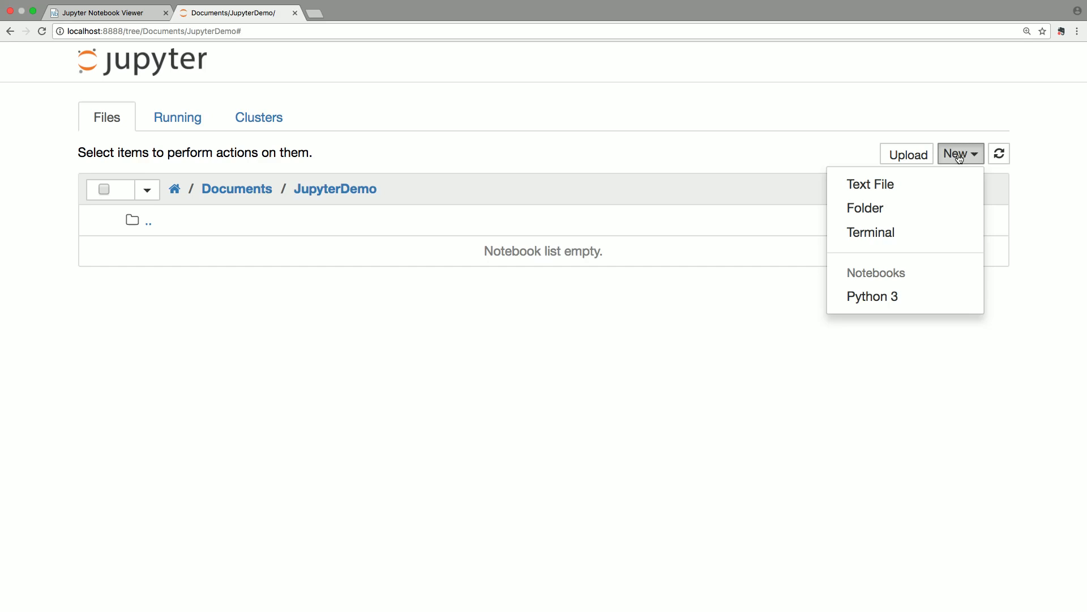
left_click(872, 296)
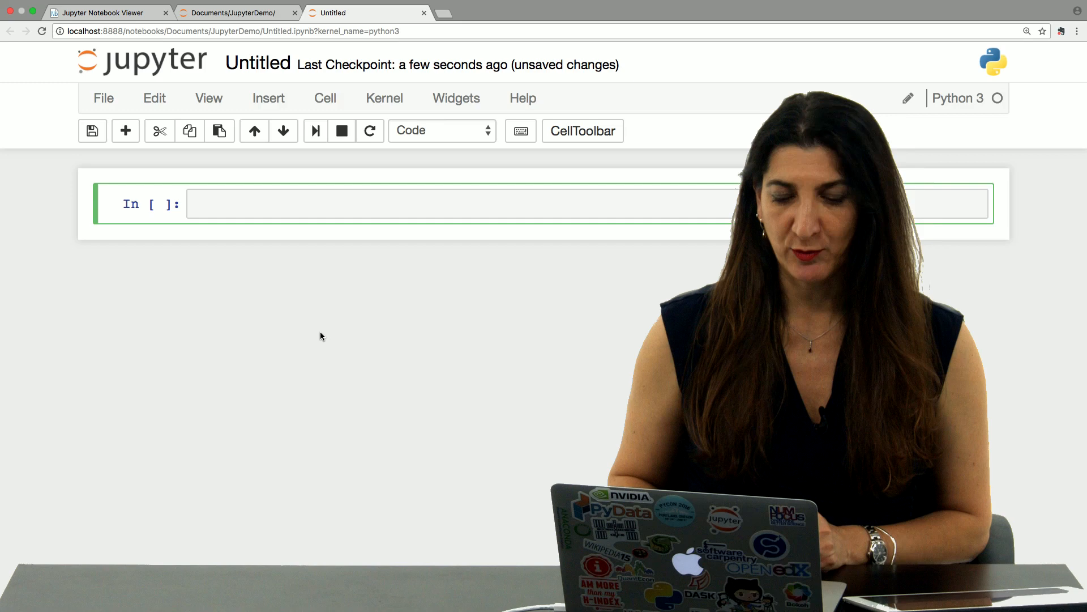
Rename the untitled notebook to Jupyter-demo via the Rename Notebook dialog
left_click(257, 64)
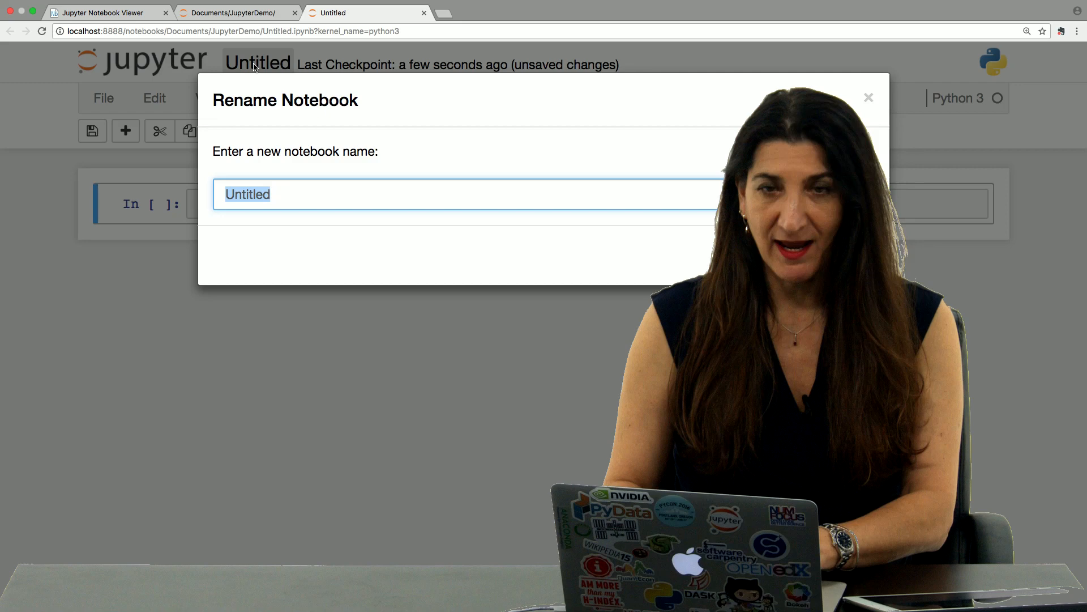
type("Jupyte")
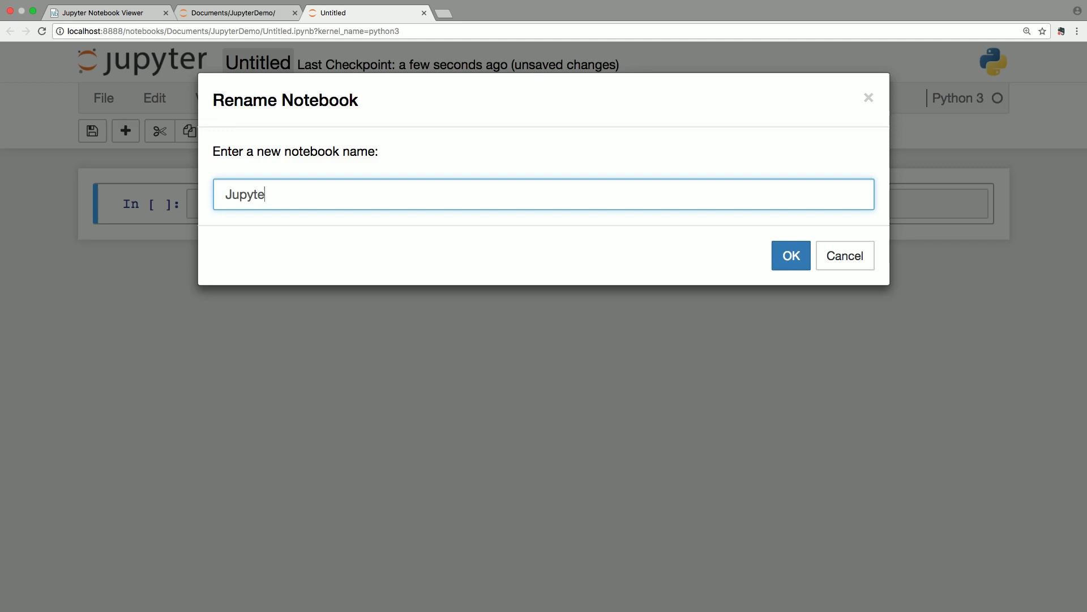
left_click(790, 256)
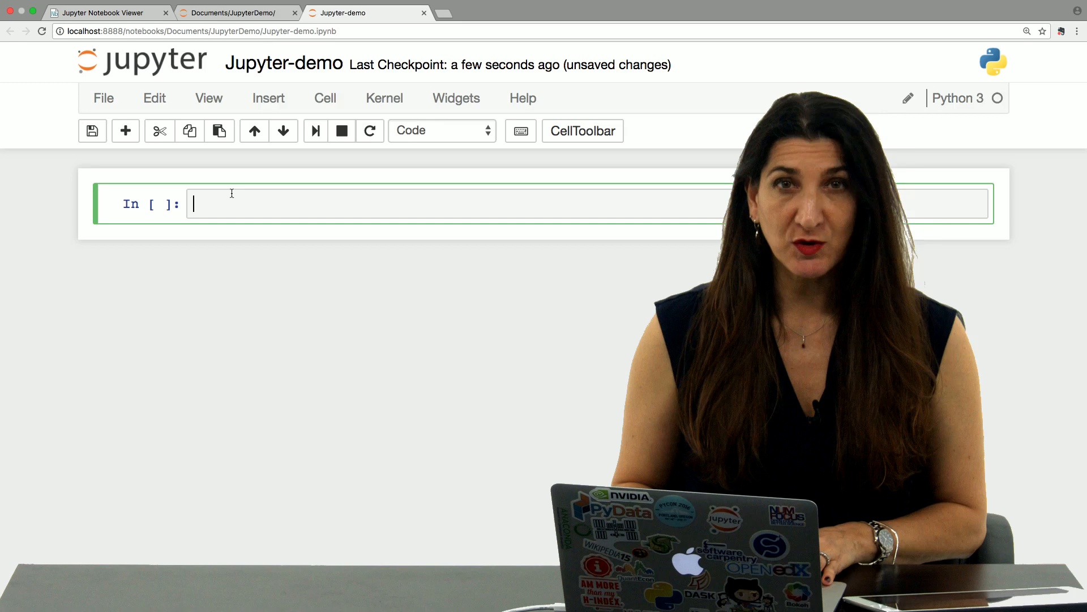
Write a Markdown cell with '# Jupyter demo', '## Play with string' and 'It's fun! _Really_ fun.'
left_click(440, 131)
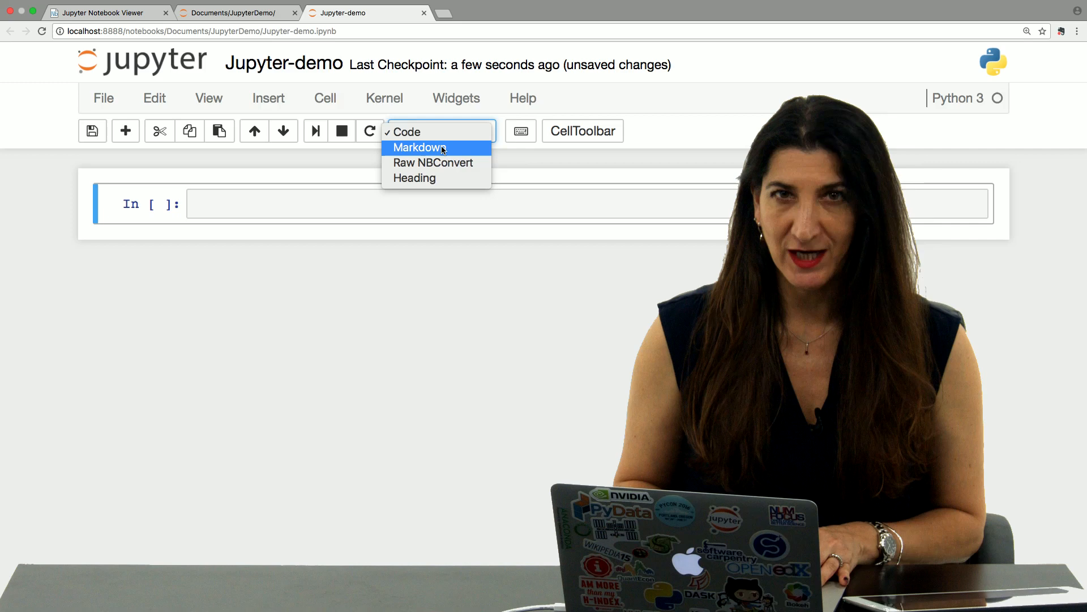
left_click(416, 148)
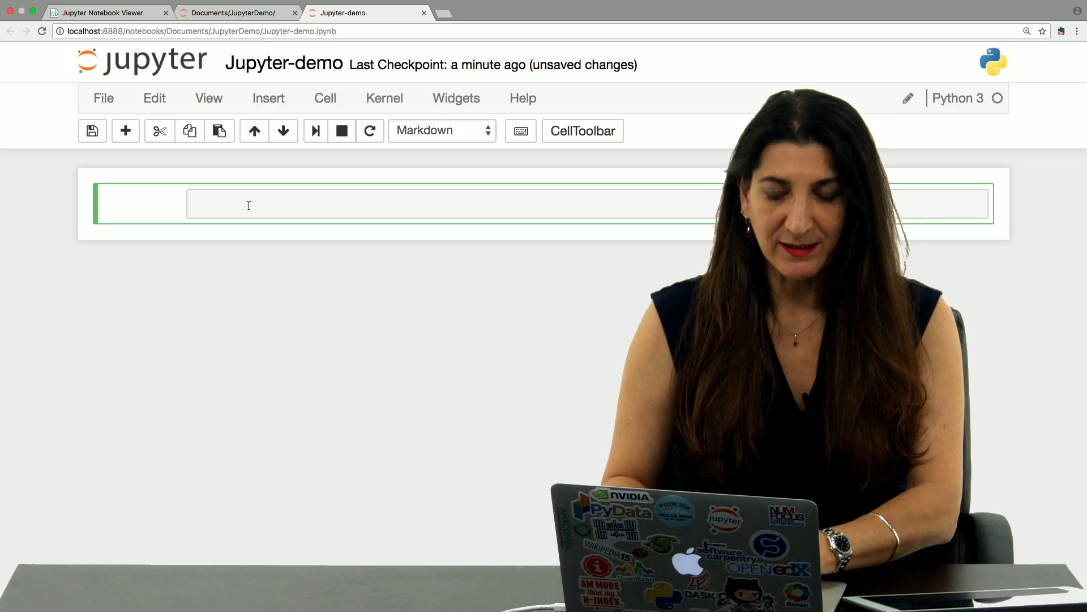
type("# Jupyter demo")
type("##")
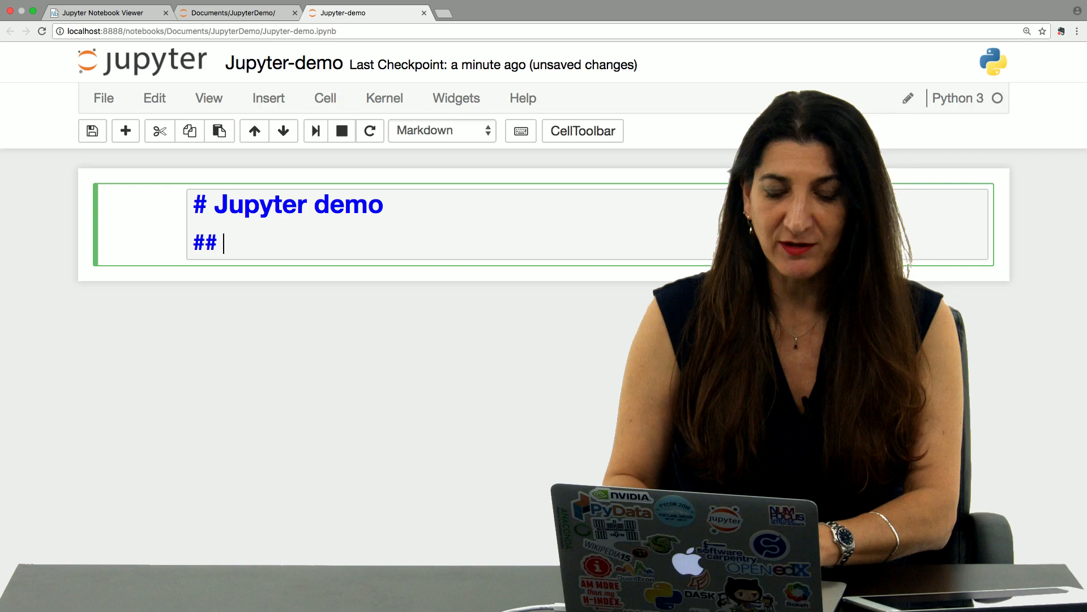
type("Play with string")
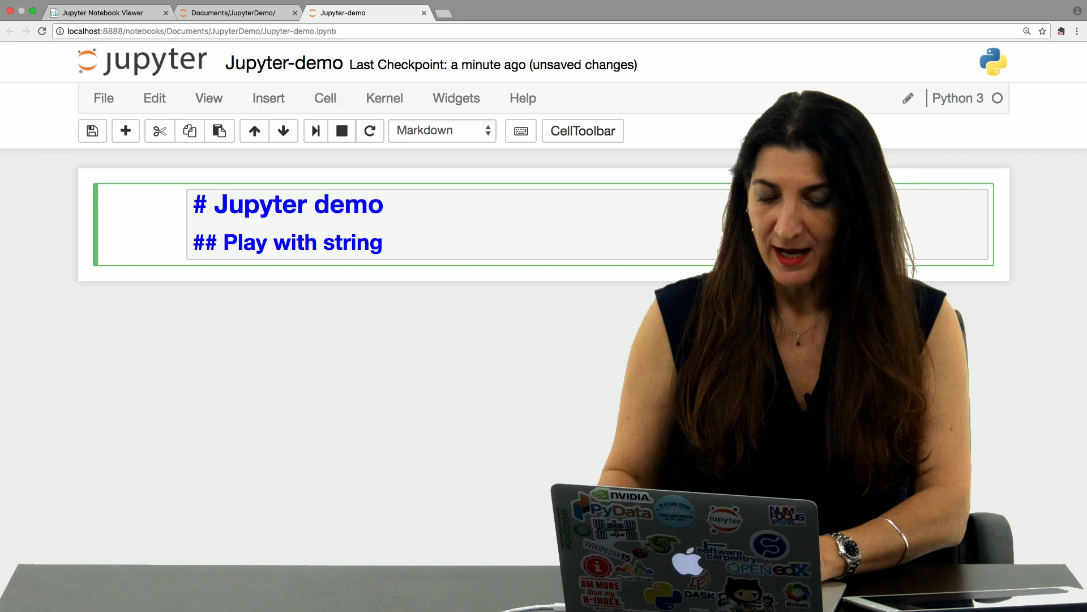
type("It's")
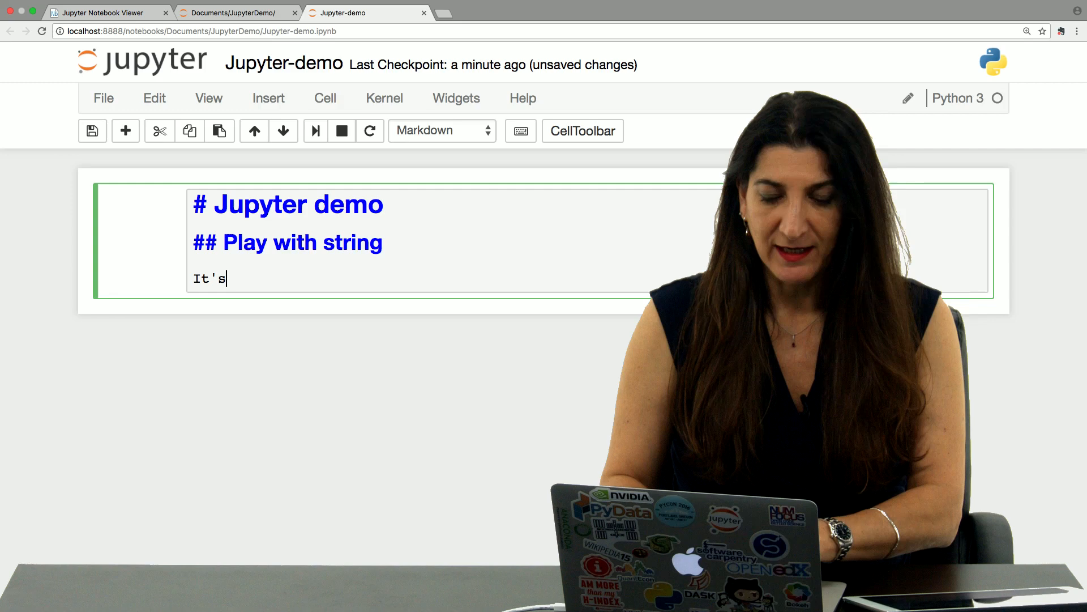
type("fun!")
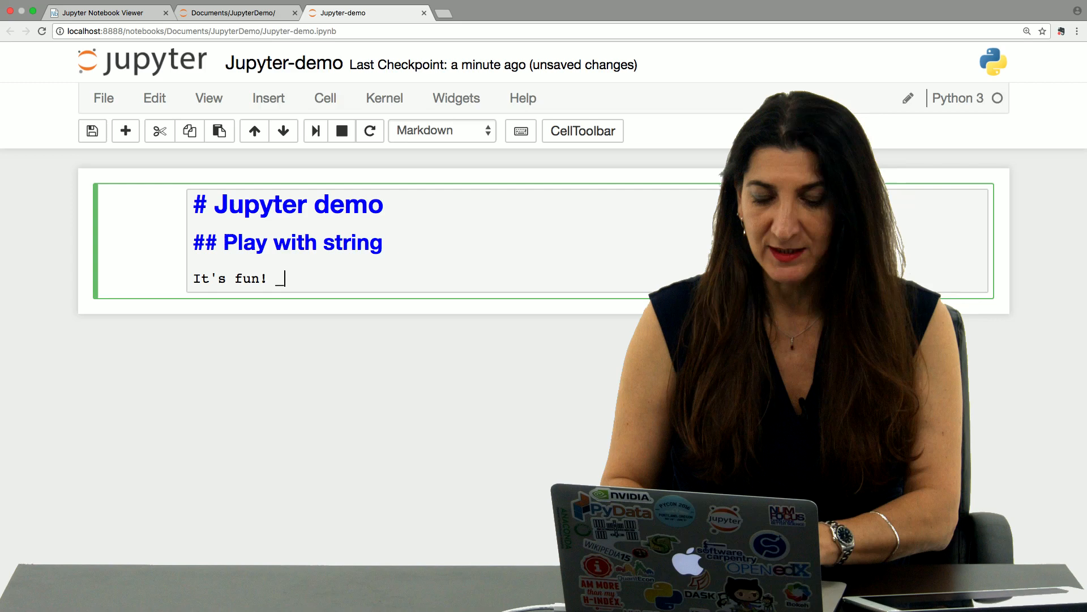
type("_Really_ fun.")
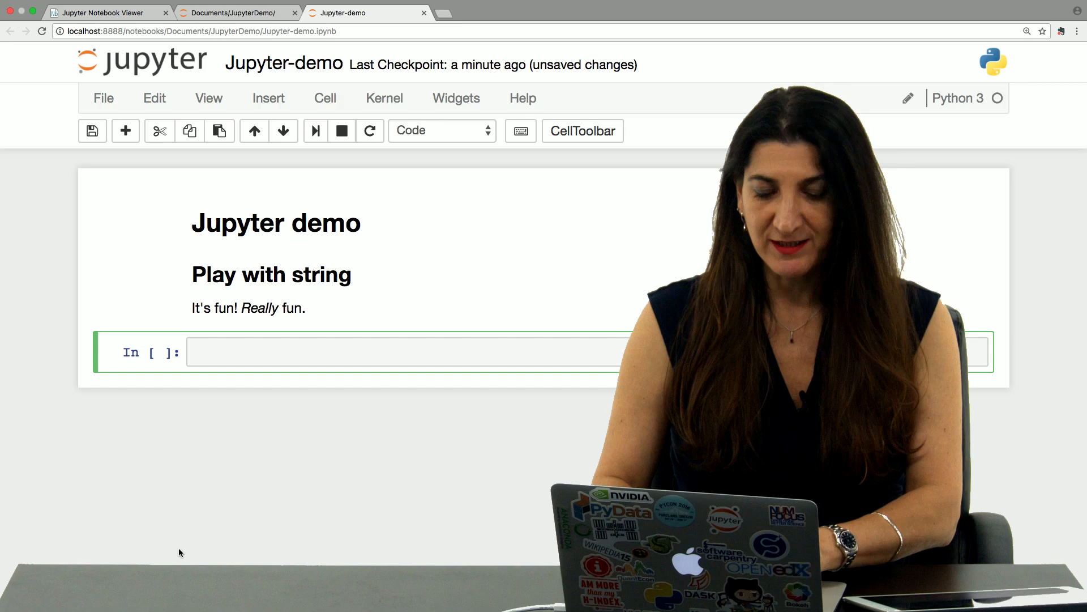
Run a code cell with print("Hello world") so Hello world appears beneath it
type("print")
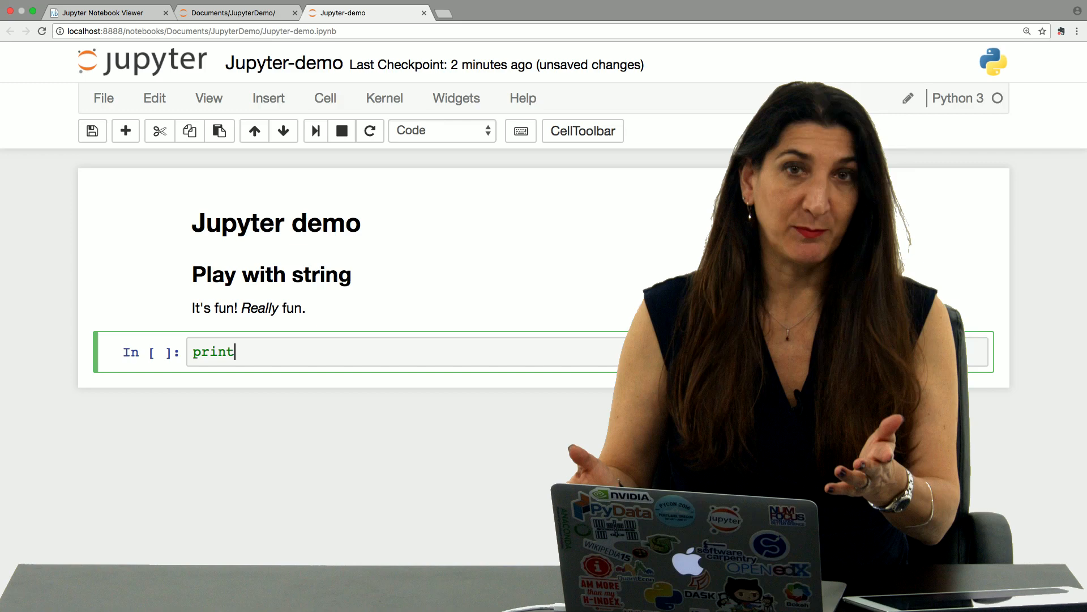
type("()")
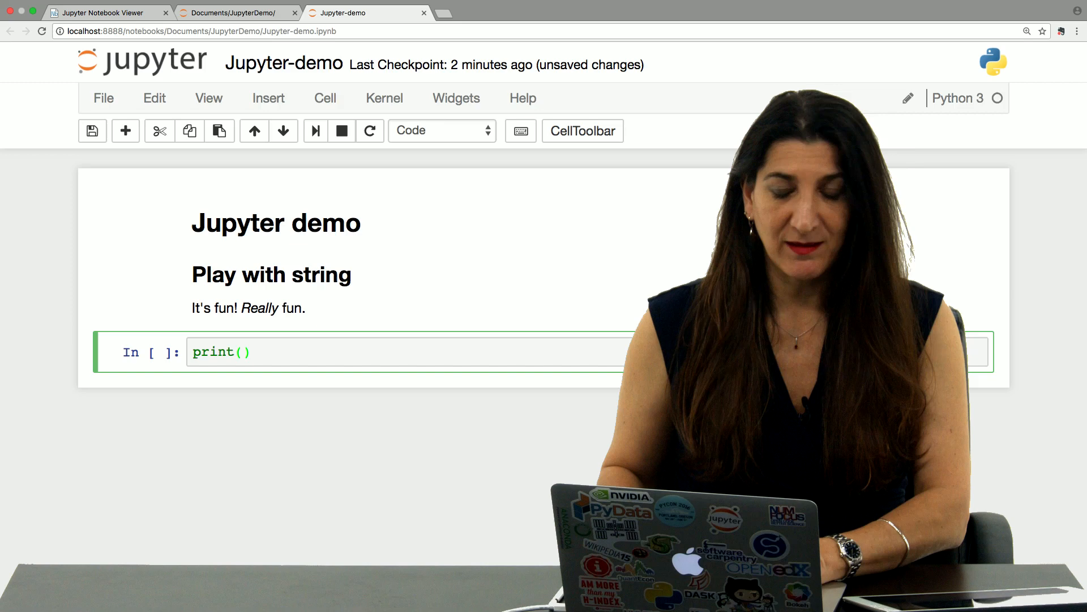
type("\"\"")
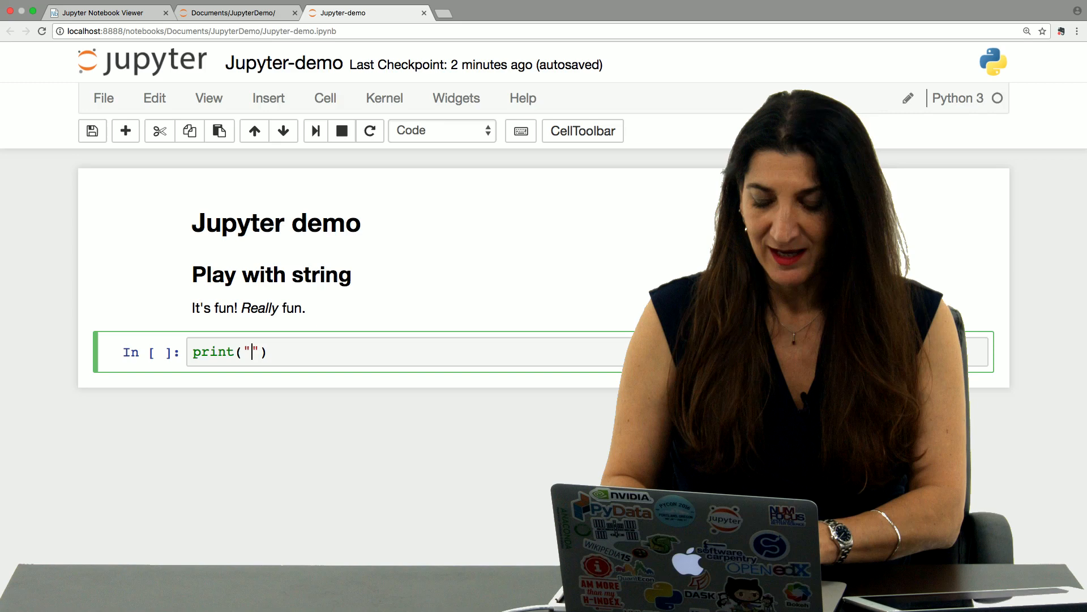
type("Hello world")
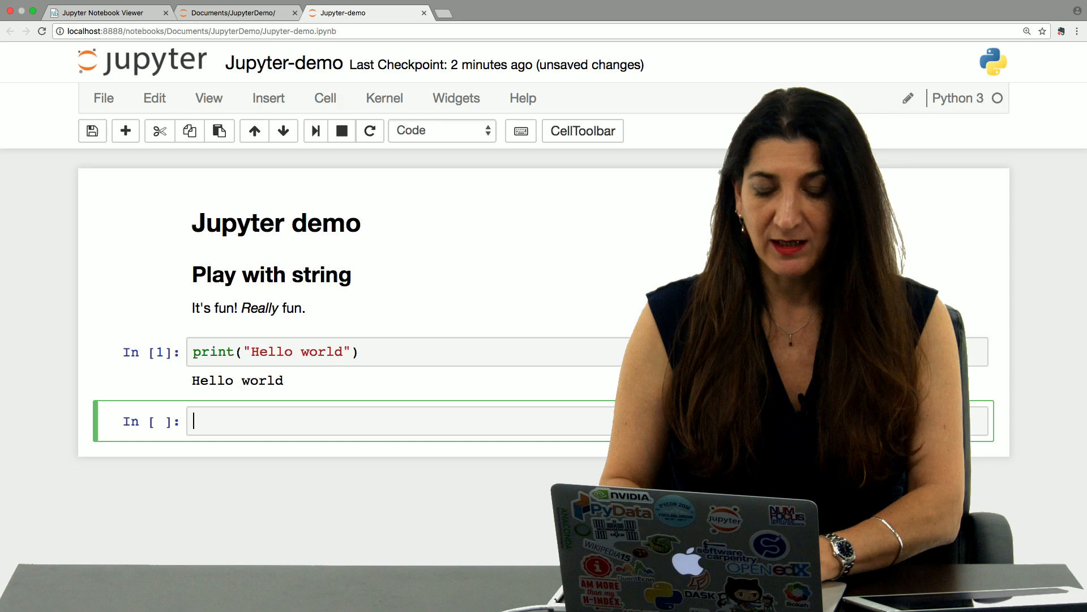
Run the assignment my_string = "Hello world" in place of the print cell
type("my_string")
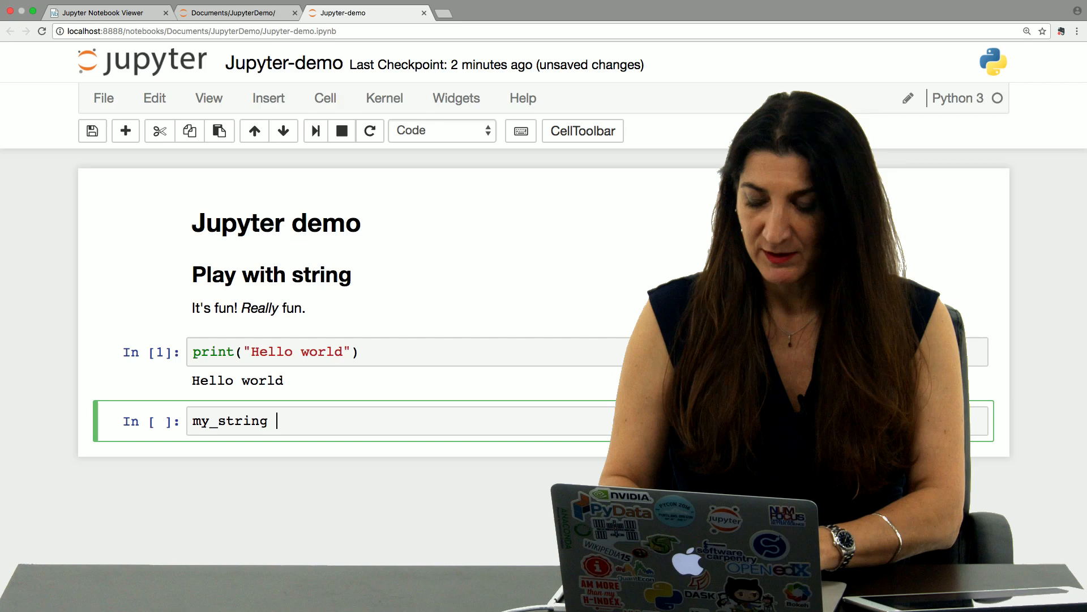
type("=")
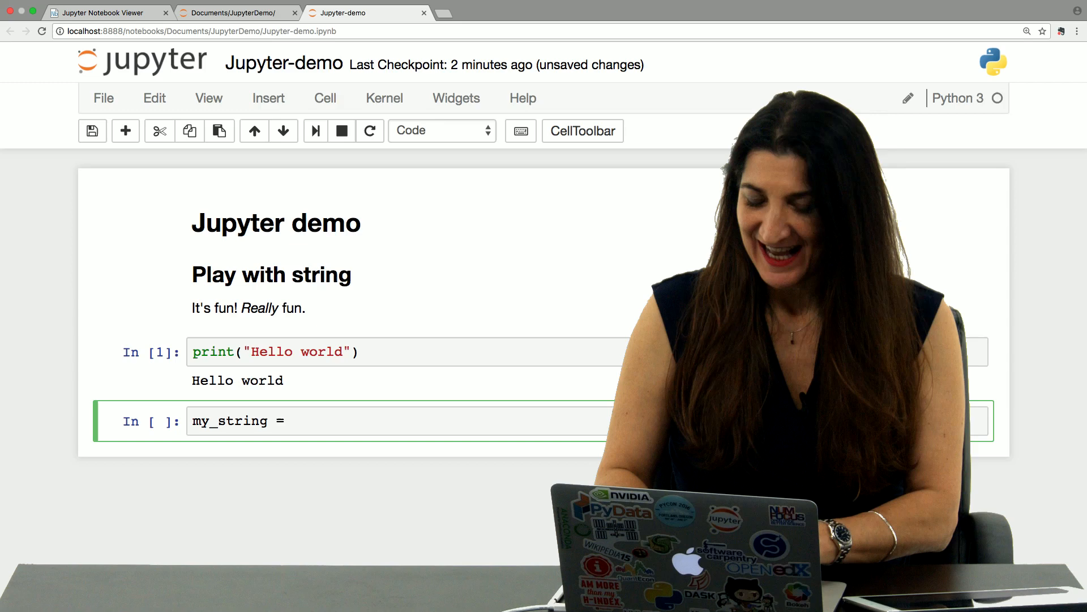
type("\"Hello world\"")
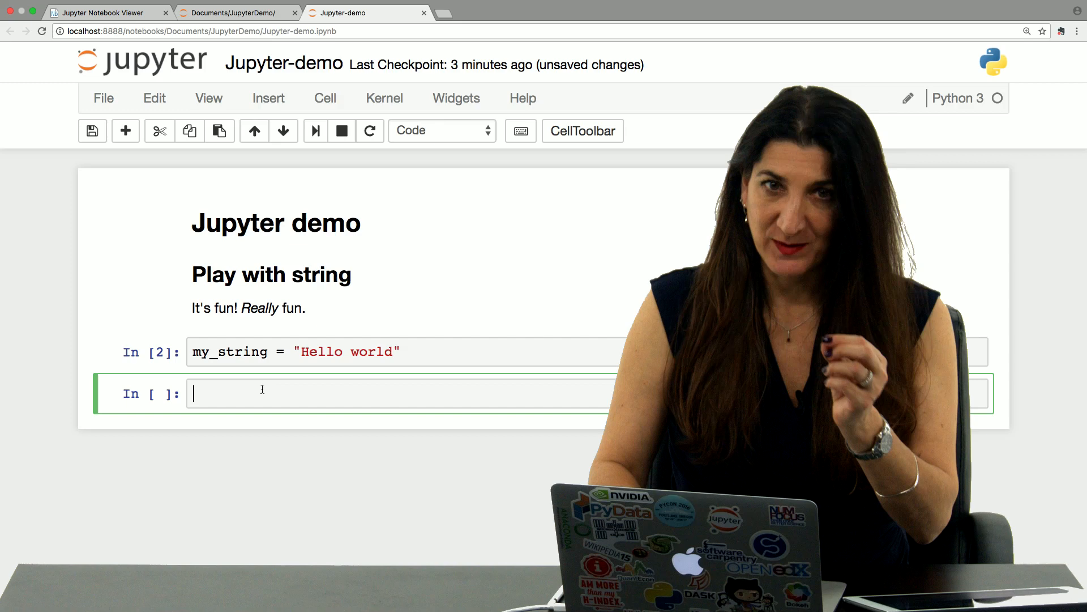
Run new_string = my_string + "!" and print(new_string) to output Hello world!
type("new_strie")
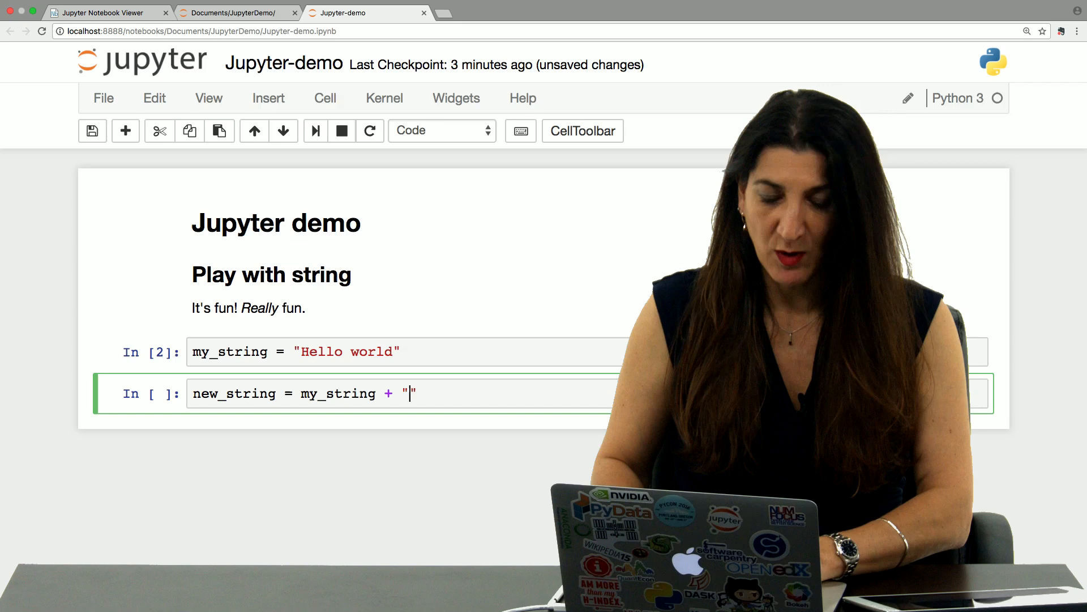
type("!")
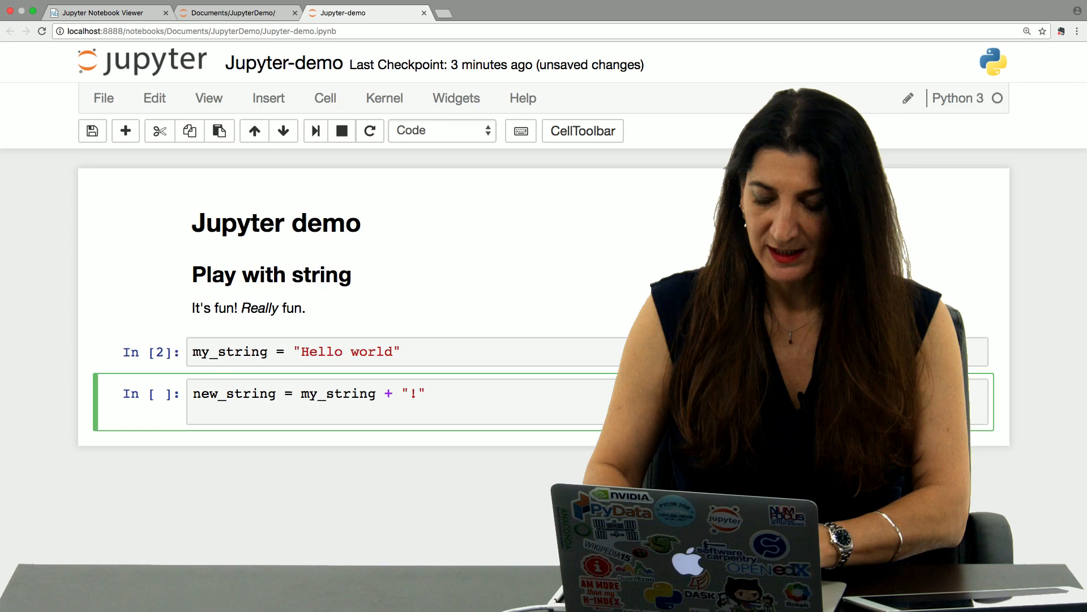
type("print(new)")
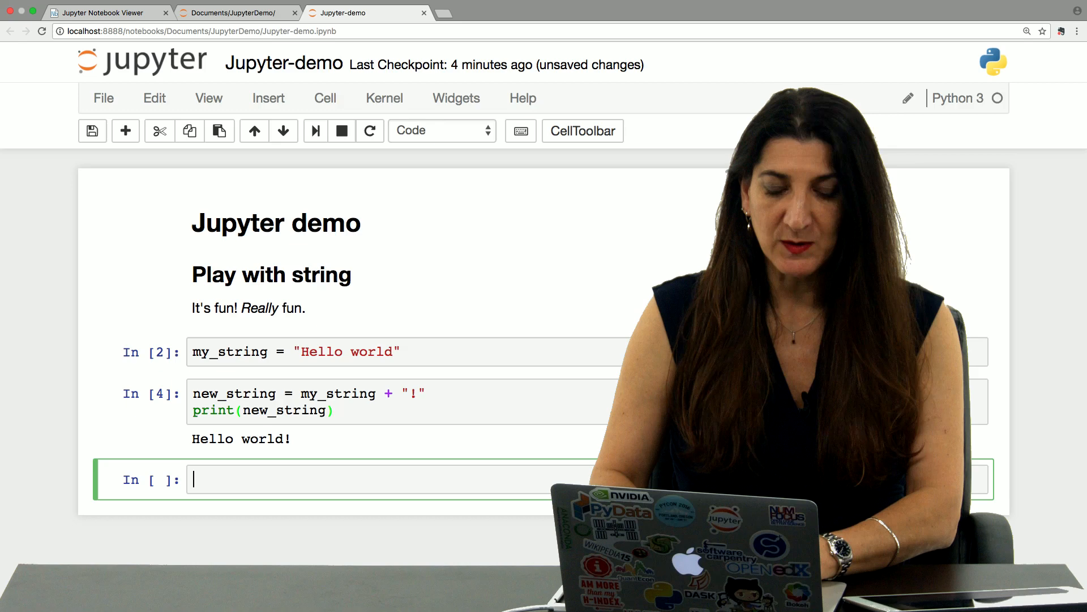
Run new_string[-1] to return the last character '!'
type("new_string[0]")
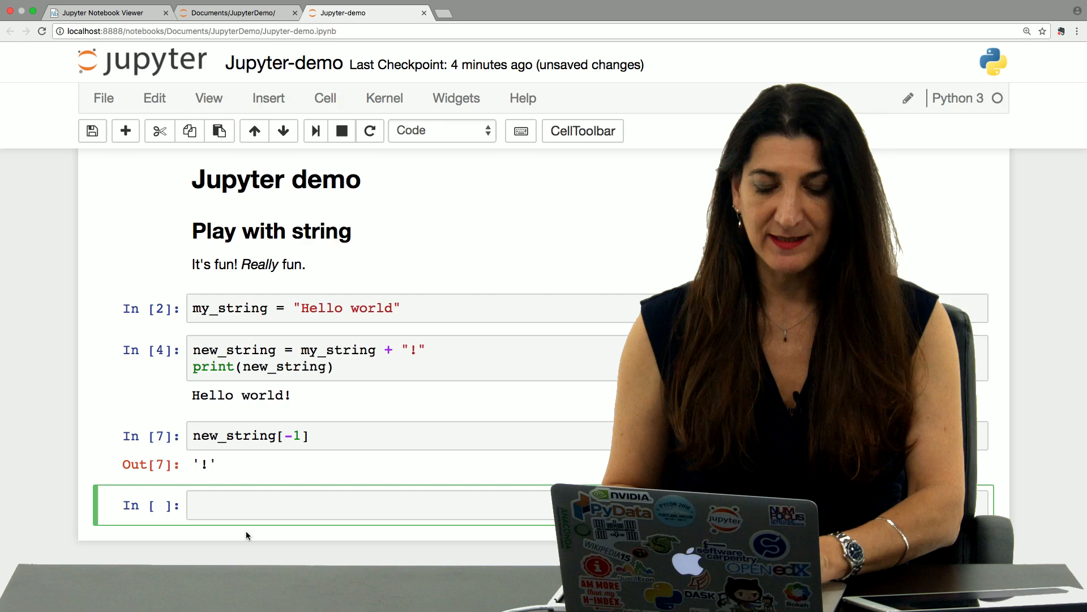
Make the inserted cell Markdown and write the bold **Slicing strings** heading
left_click(440, 131)
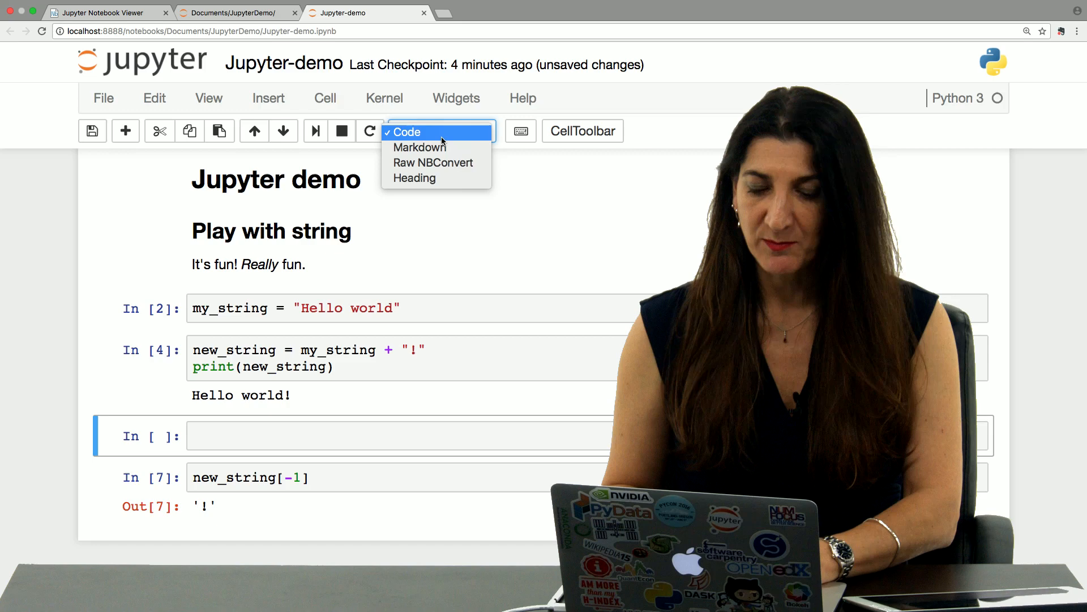
left_click(419, 147)
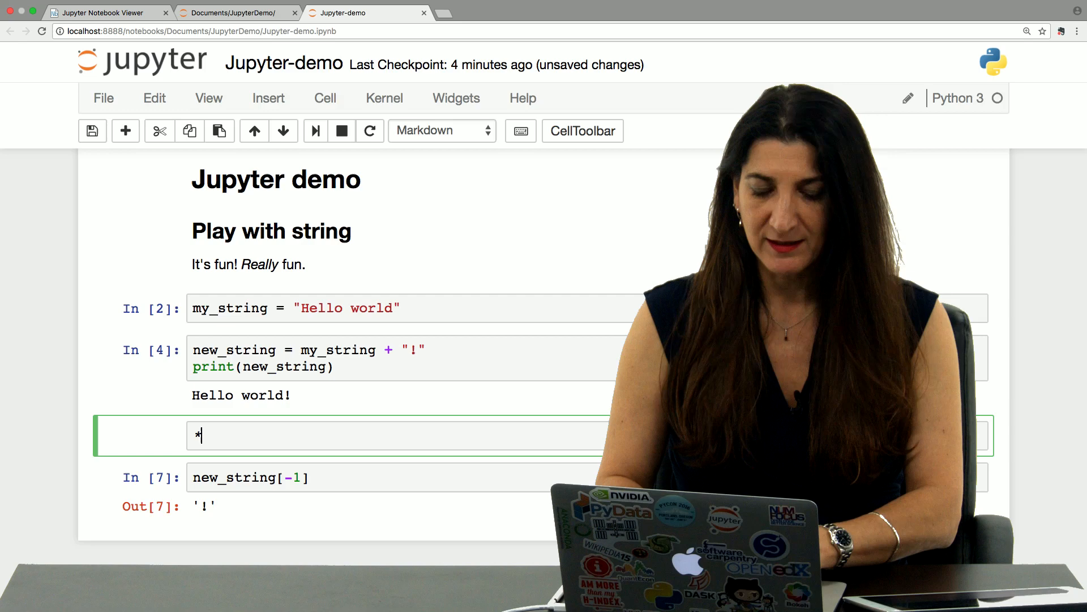
type("*")
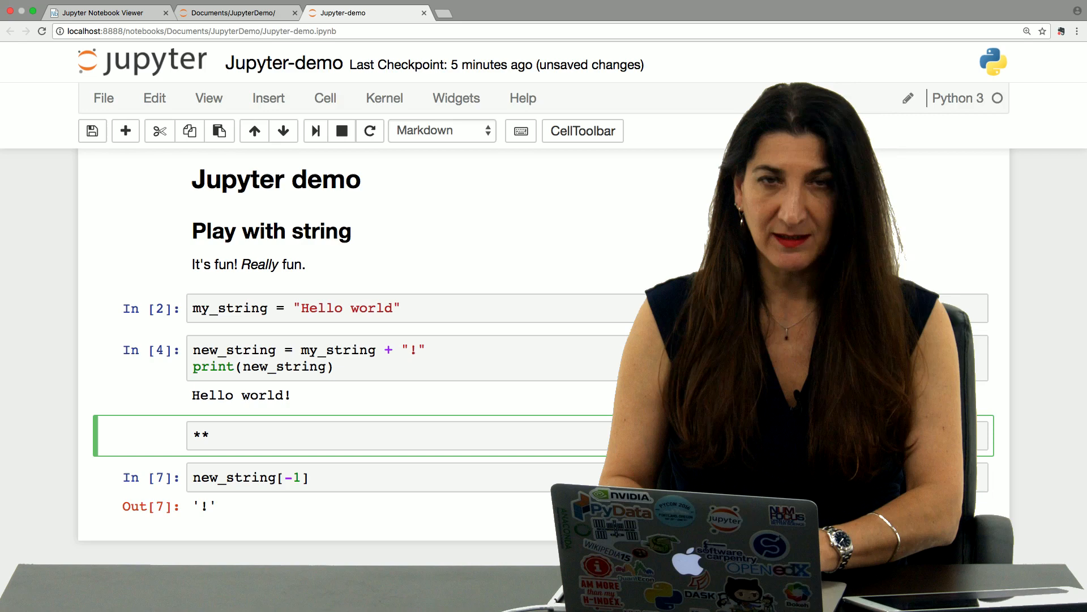
type("Slicing string")
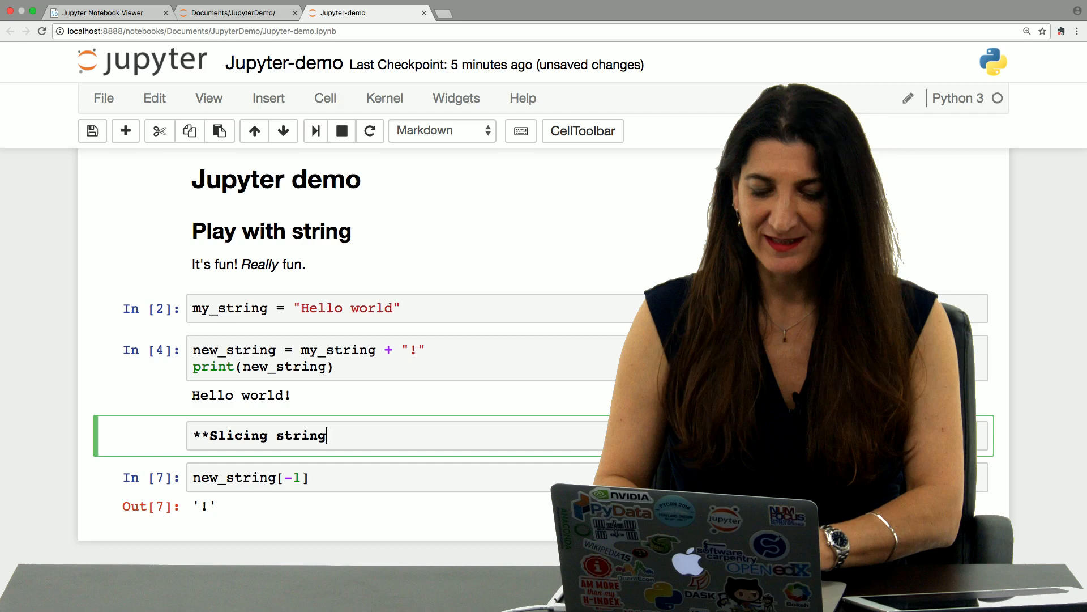
key("Shift+Enter")
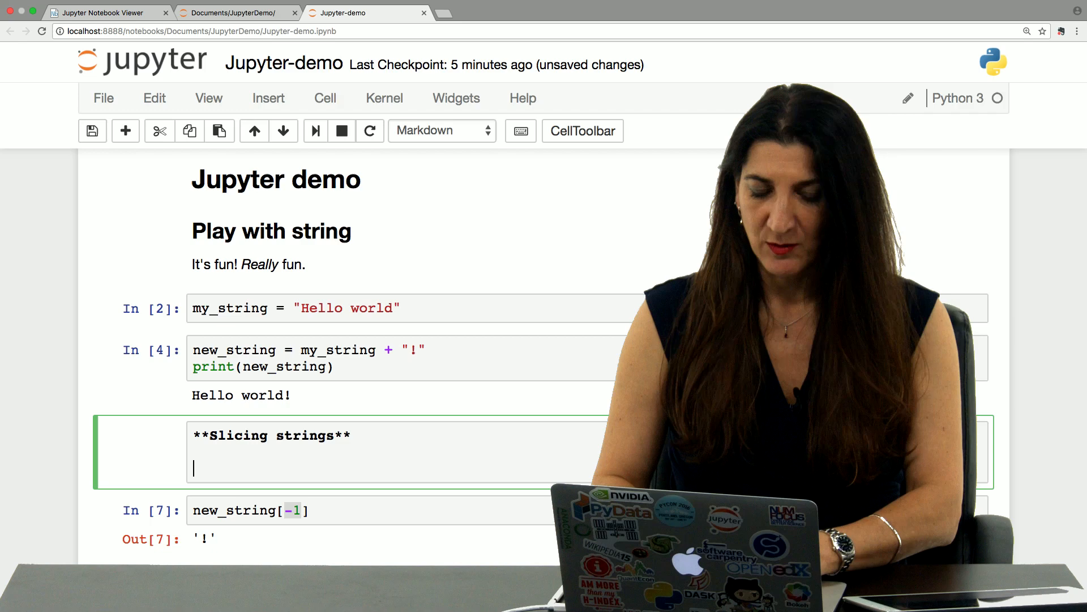
Add the note line `nameOfstring[start:end]` -> `end` explaining slice syntax
type("`nam")
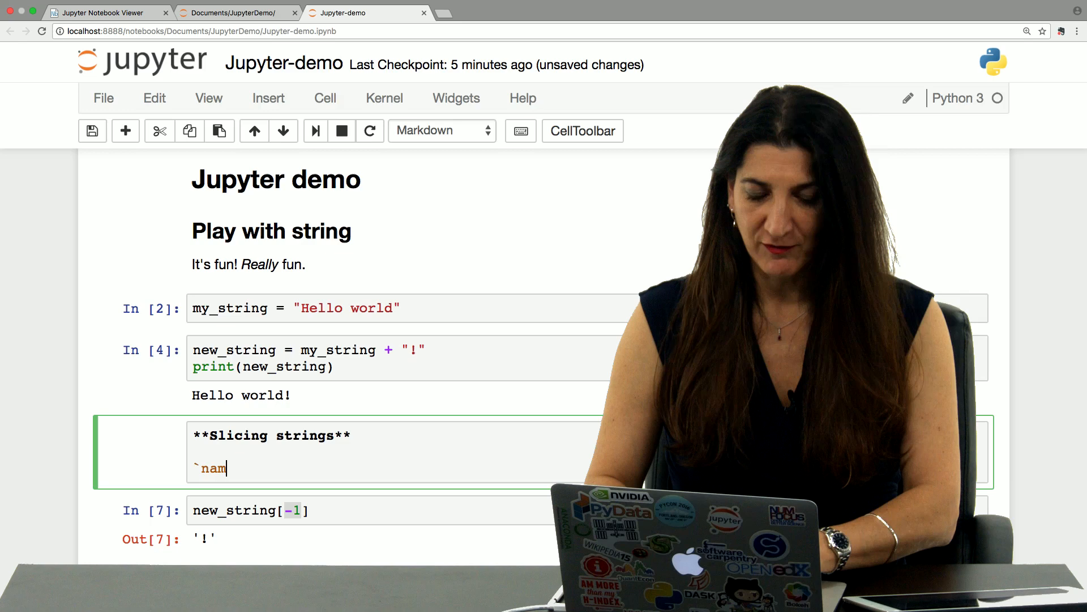
type("eOf")
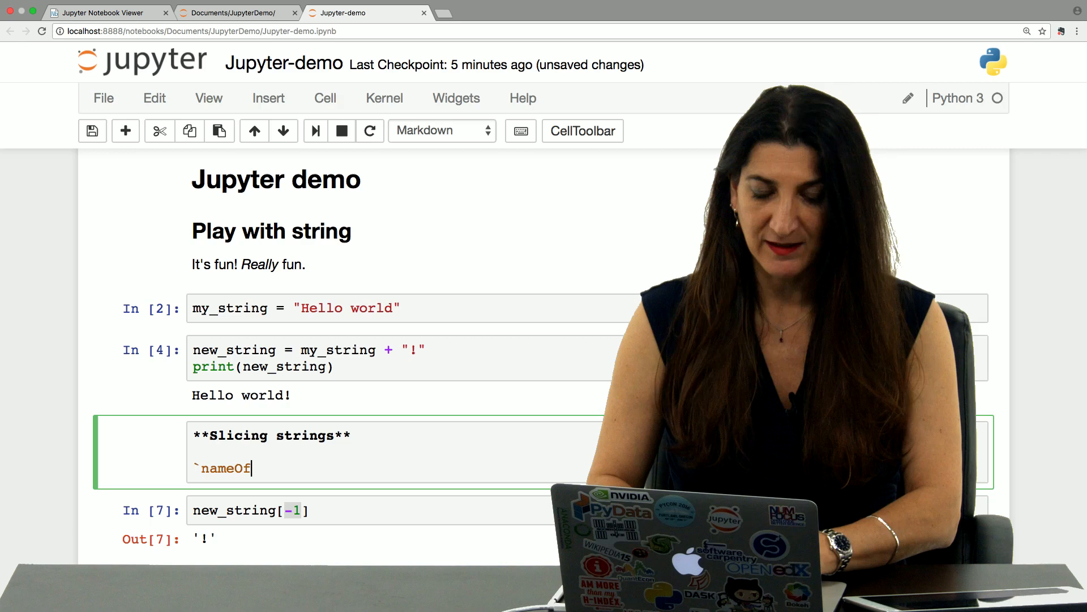
type("string[")
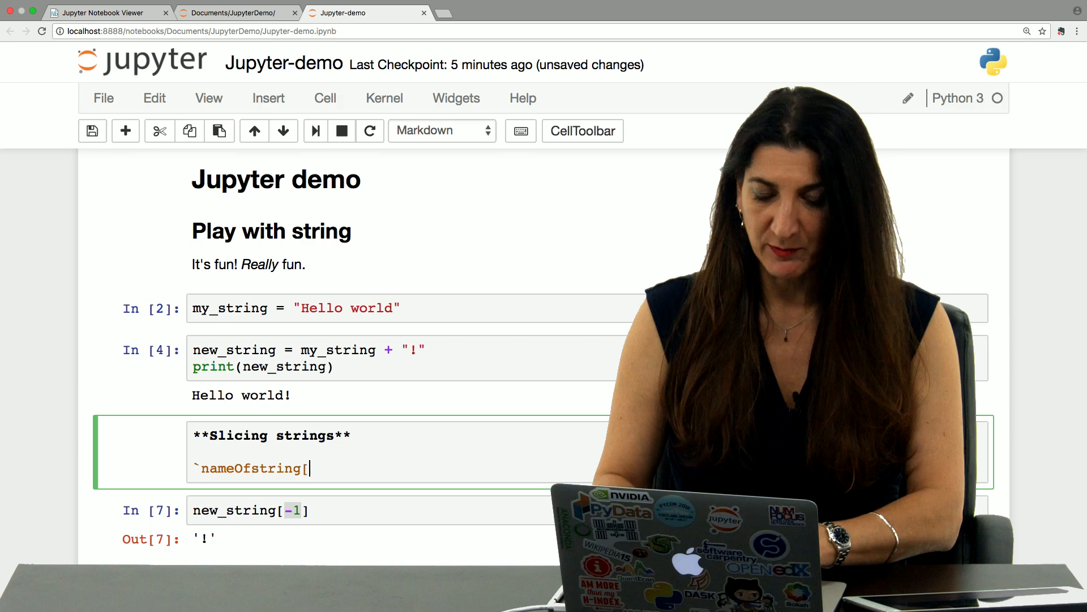
type("start:end]`")
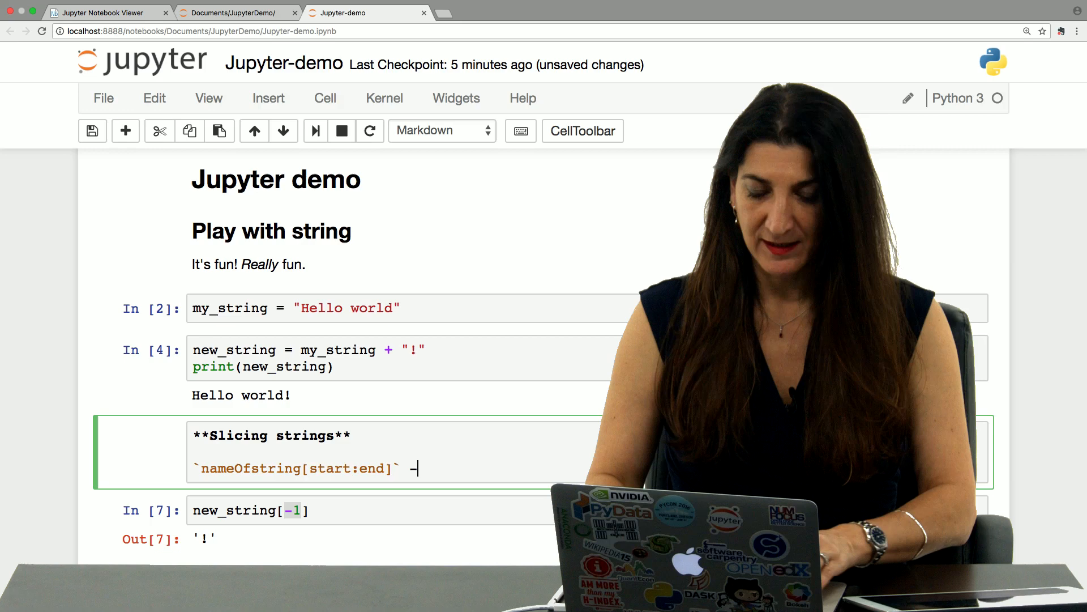
type("-> `end`")
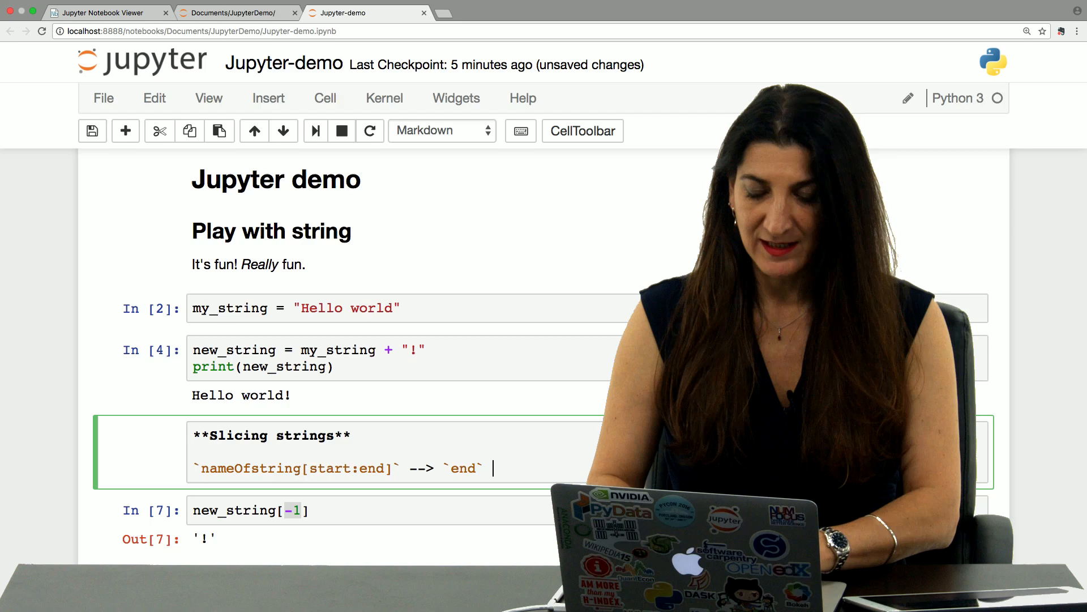